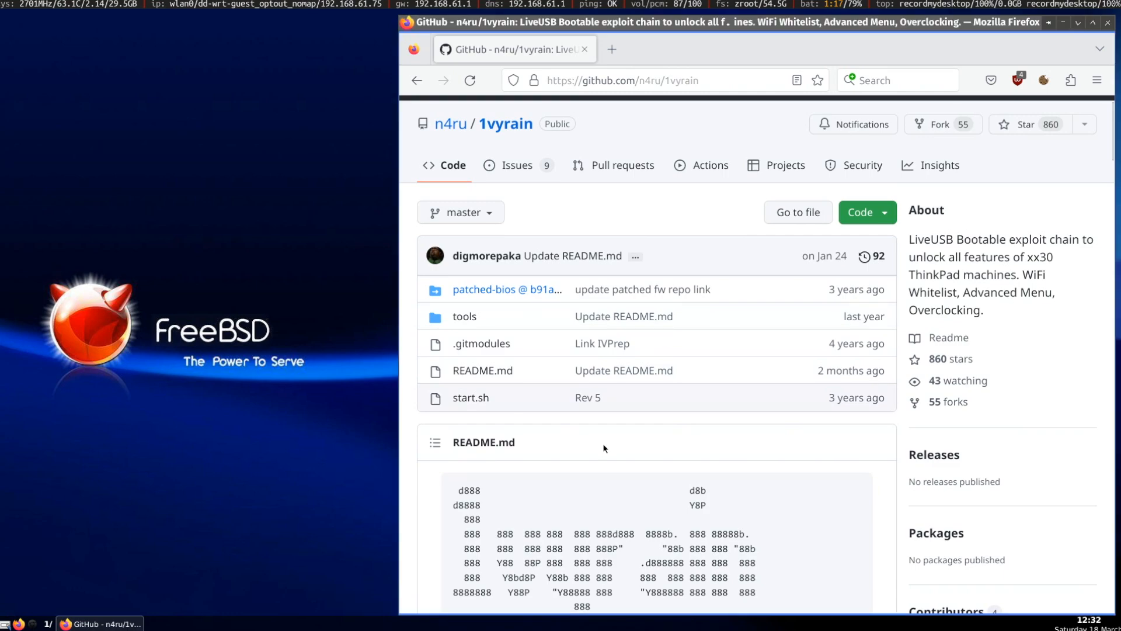
# Scroll through the 1vyrain README, ath(4) man page, Laptops wiki and Handbook printing chapter to the PostScript match
pyautogui.scroll(-3)
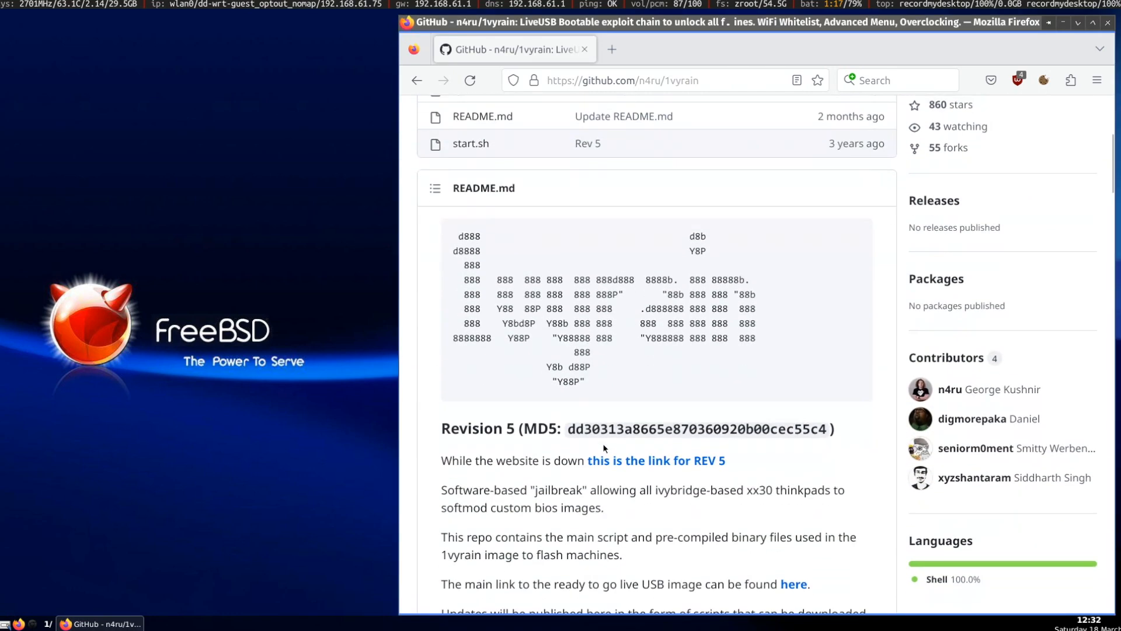
pyautogui.scroll(-3)
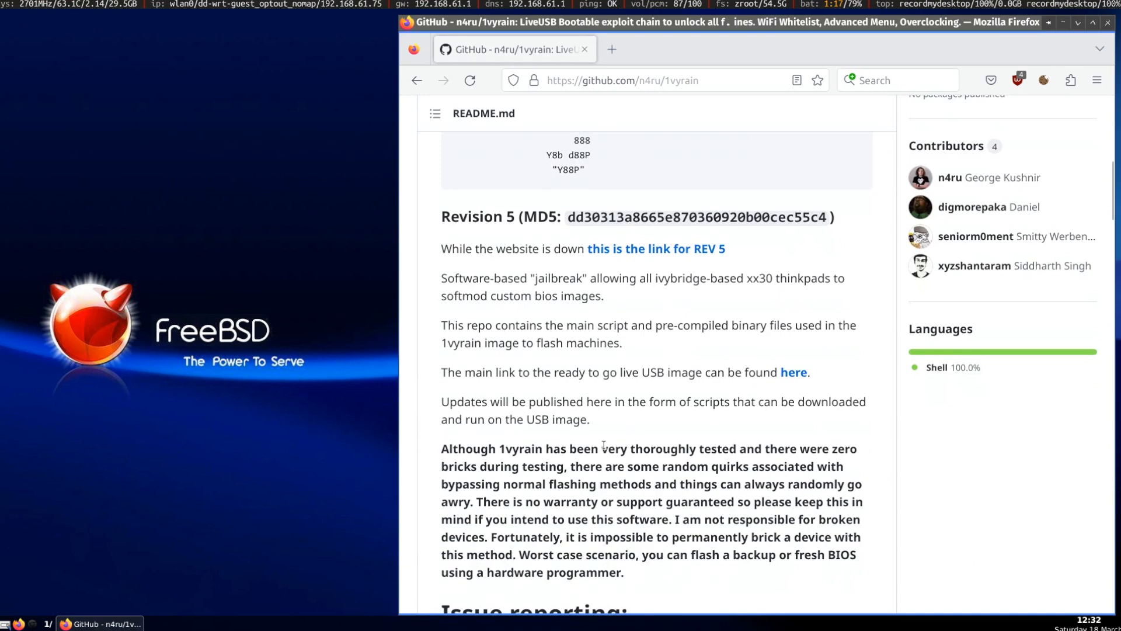
pyautogui.scroll(-3)
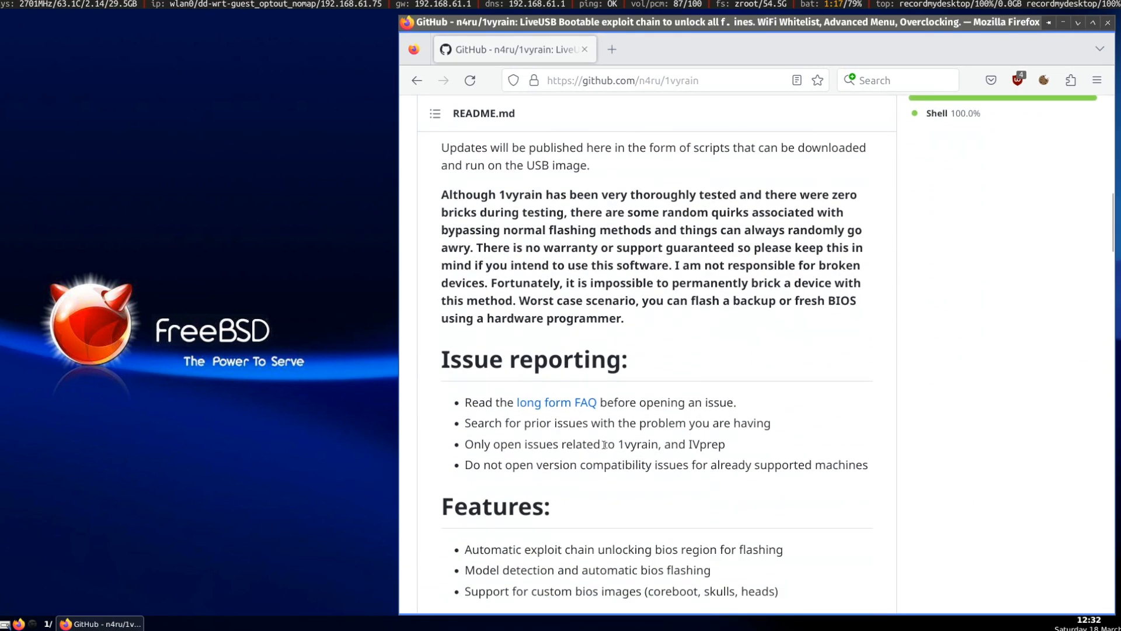
pyautogui.scroll(-3)
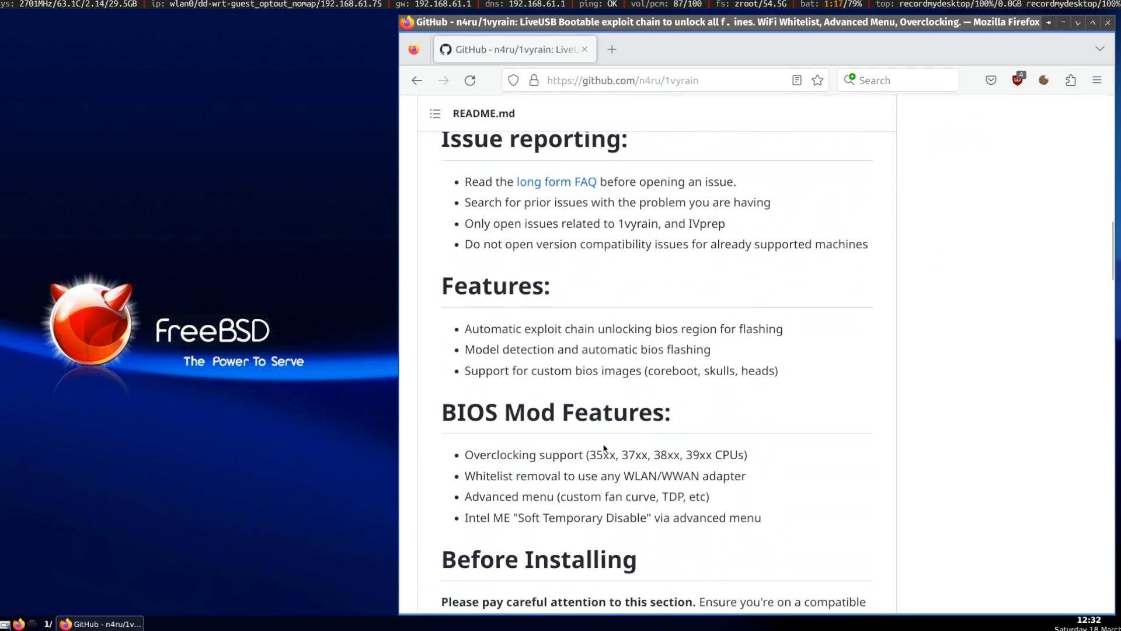
pyautogui.scroll(-3)
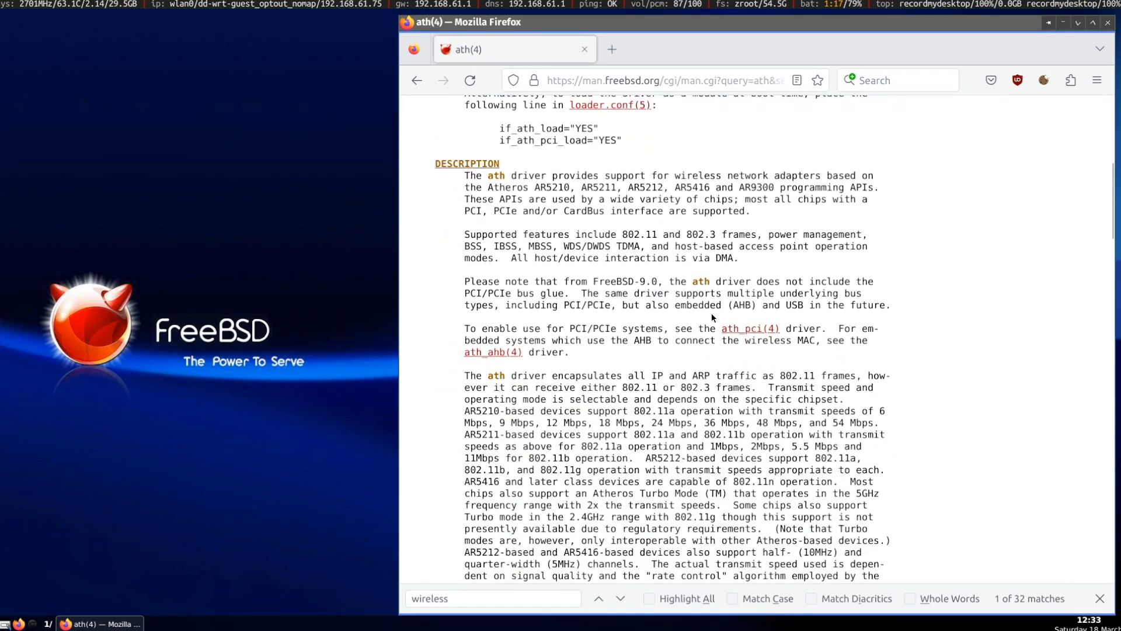
pyautogui.scroll(-3)
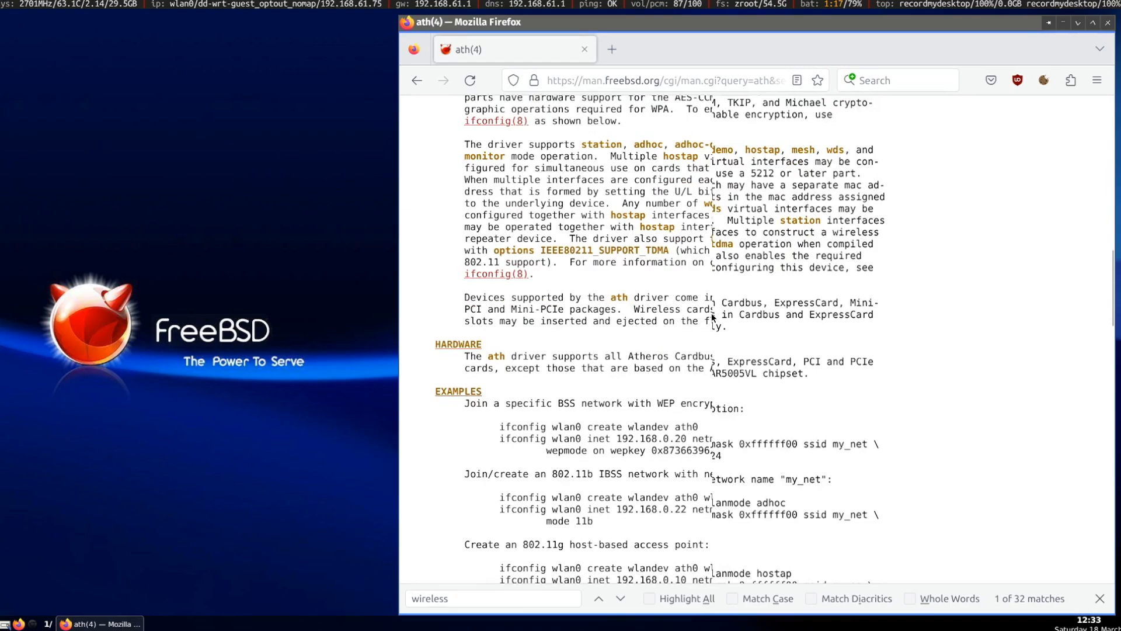
pyautogui.scroll(-3)
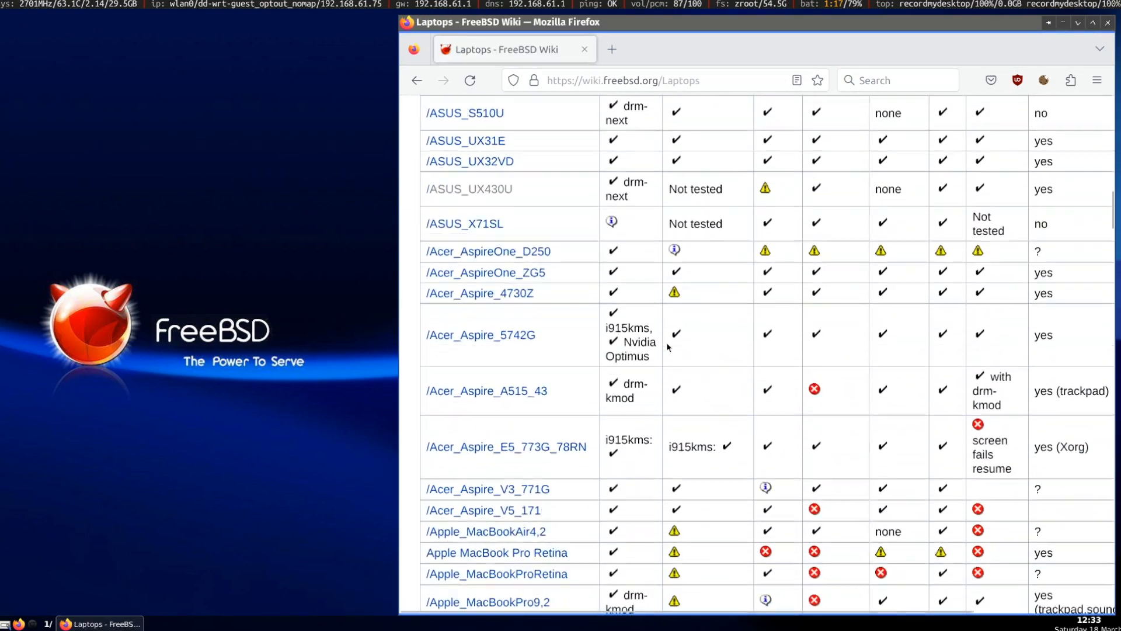
pyautogui.scroll(-3)
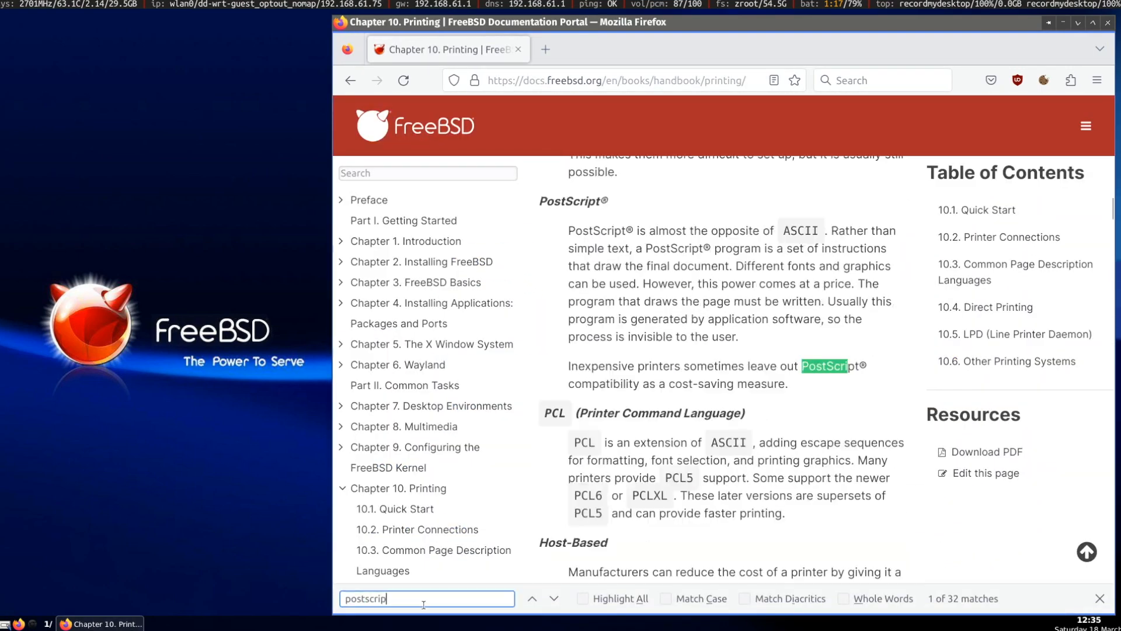
# Step through PostScript matches, then browse NVIDIA's FreeBSD driver archive and the Phoronix Steam-on-FreeBSD article
pyautogui.click(553, 598)
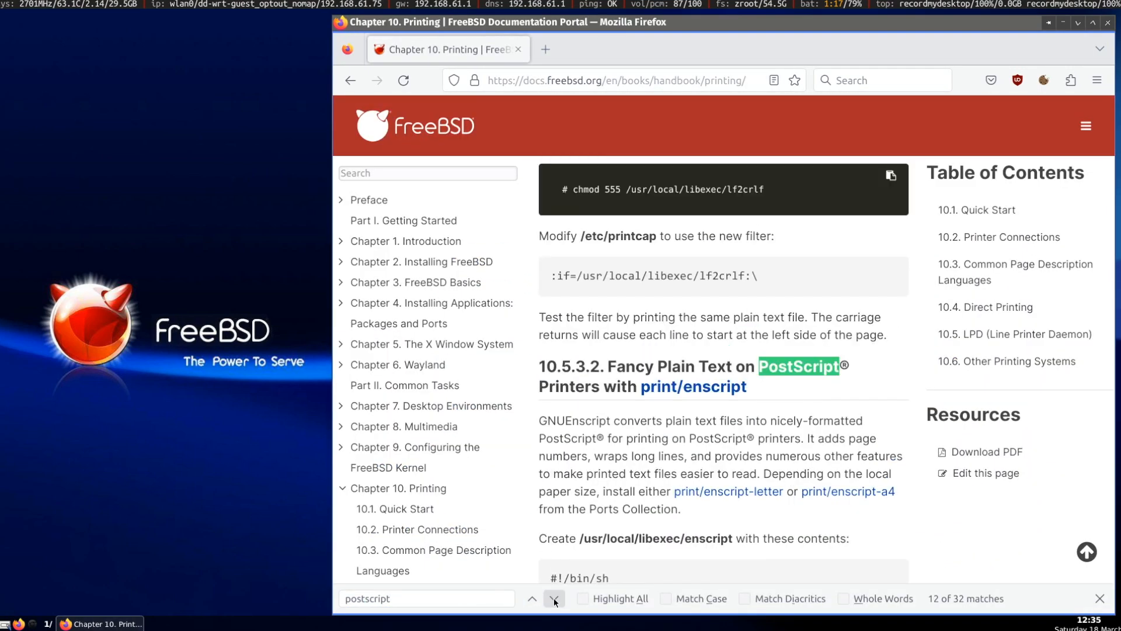
pyautogui.click(554, 598)
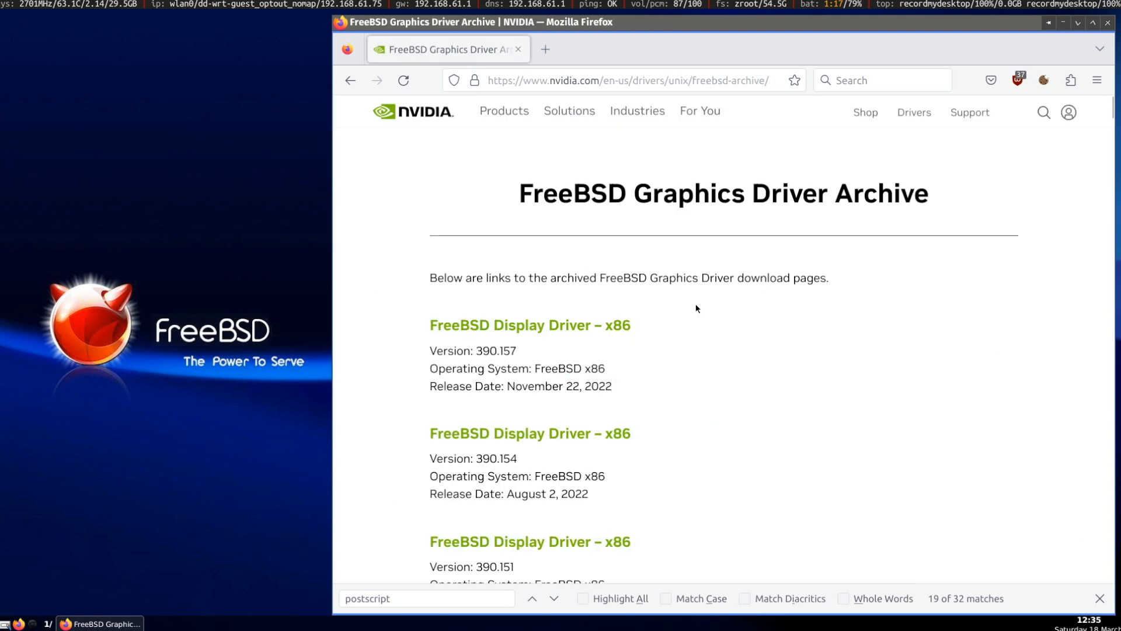
pyautogui.scroll(-3)
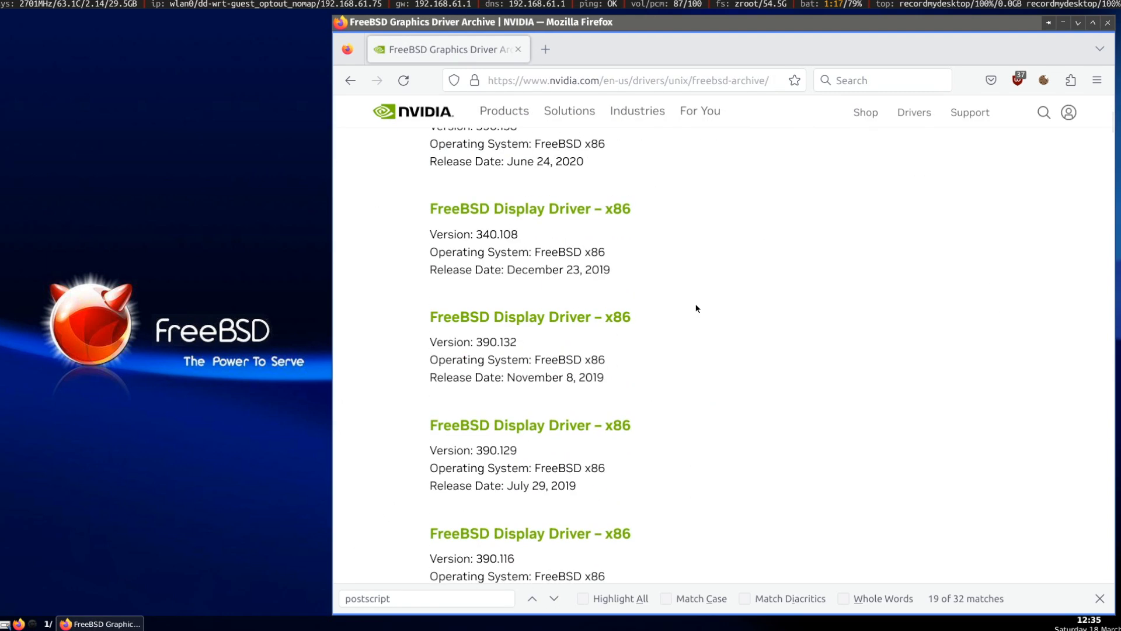
pyautogui.scroll(-3)
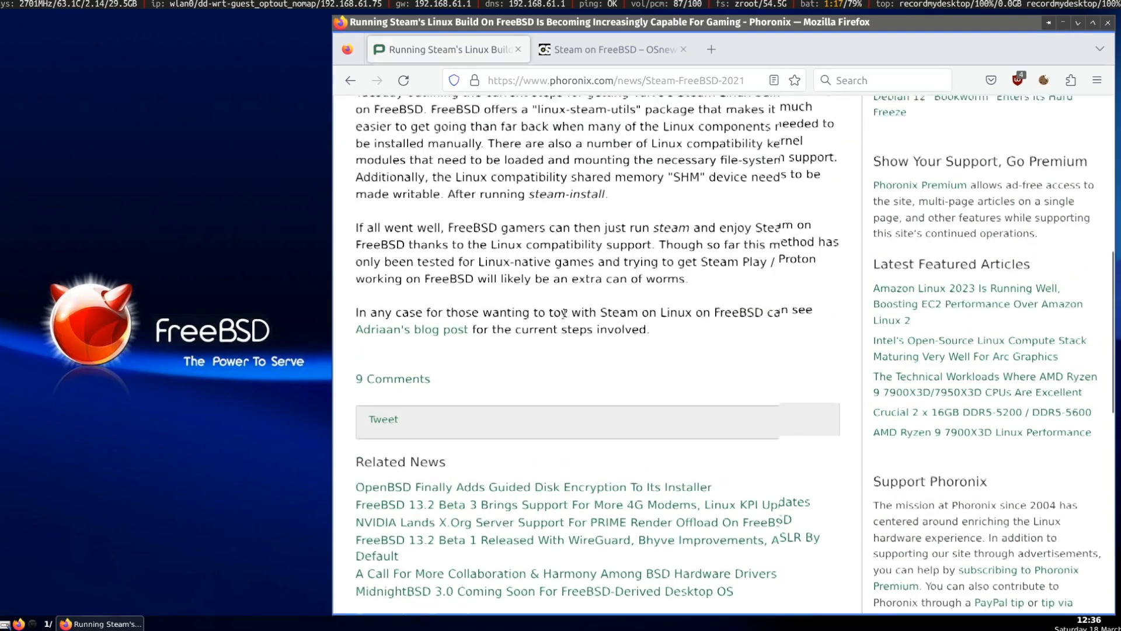
pyautogui.scroll(3)
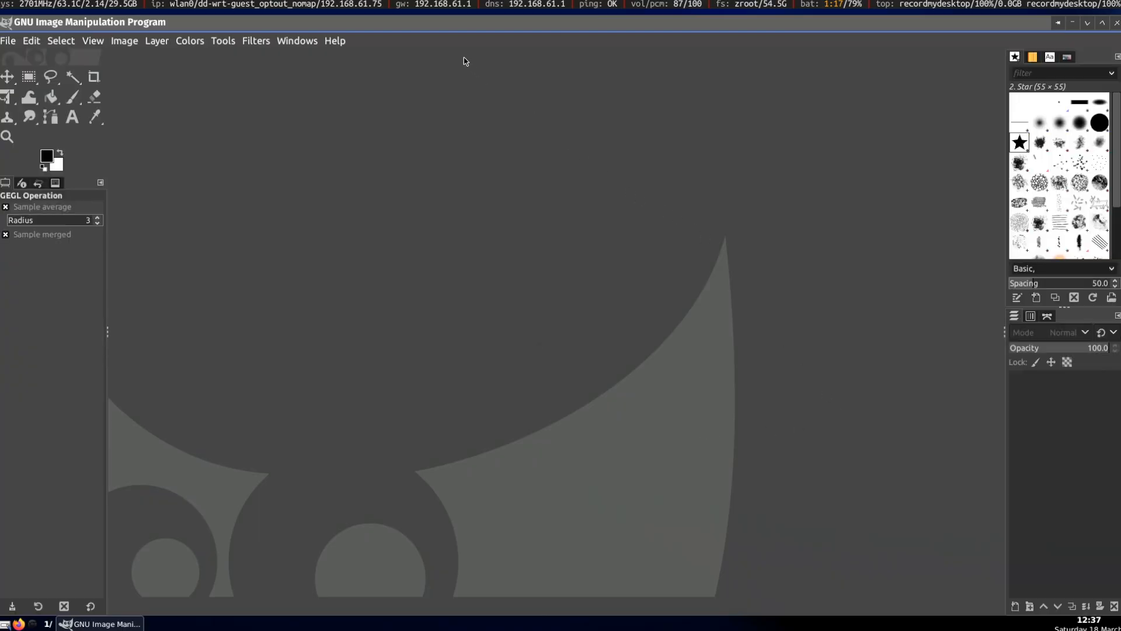
# Start a blank Calc spreadsheet, then open an xterm in src/minecraft-weekend from the Openbox menu
pyautogui.click(189, 624)
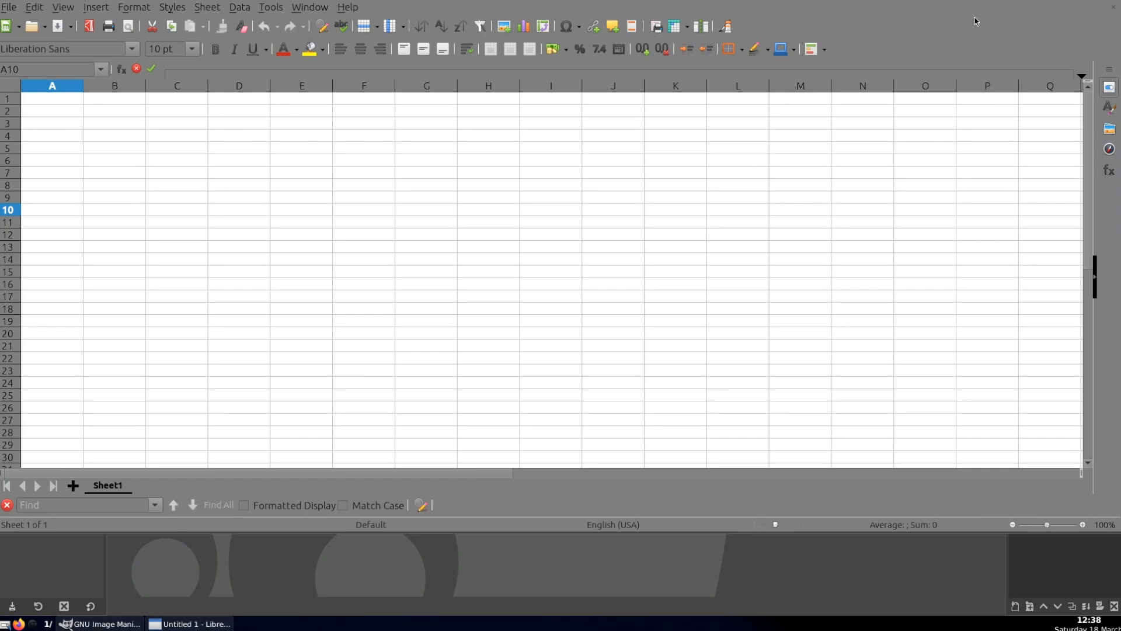
pyautogui.click(100, 624)
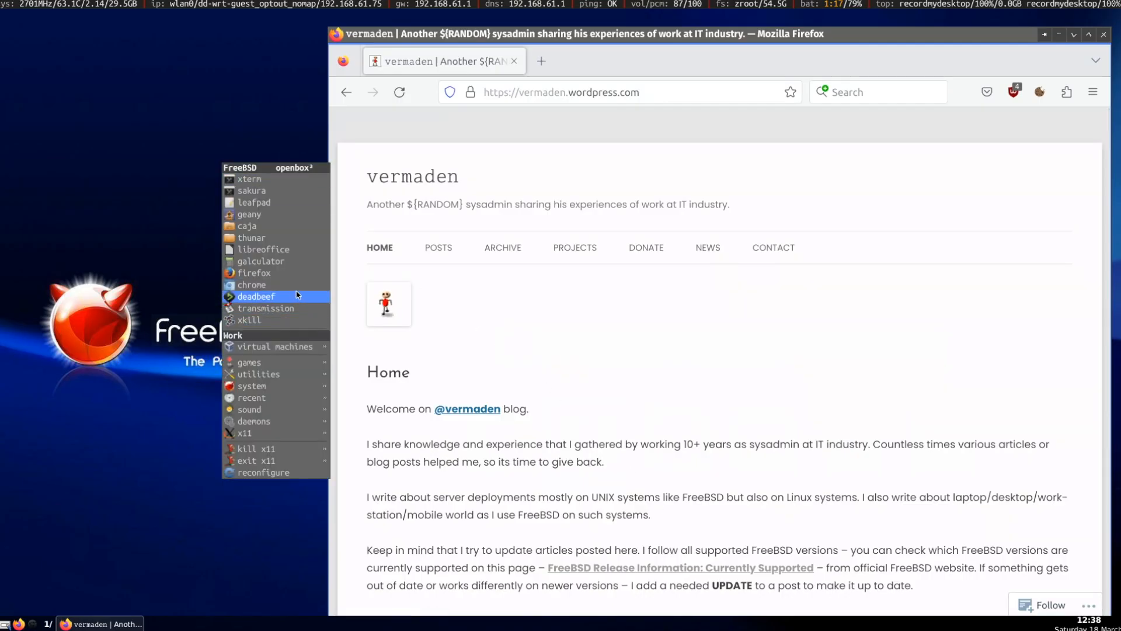
pyautogui.click(251, 285)
pyautogui.write('./bin/gam')
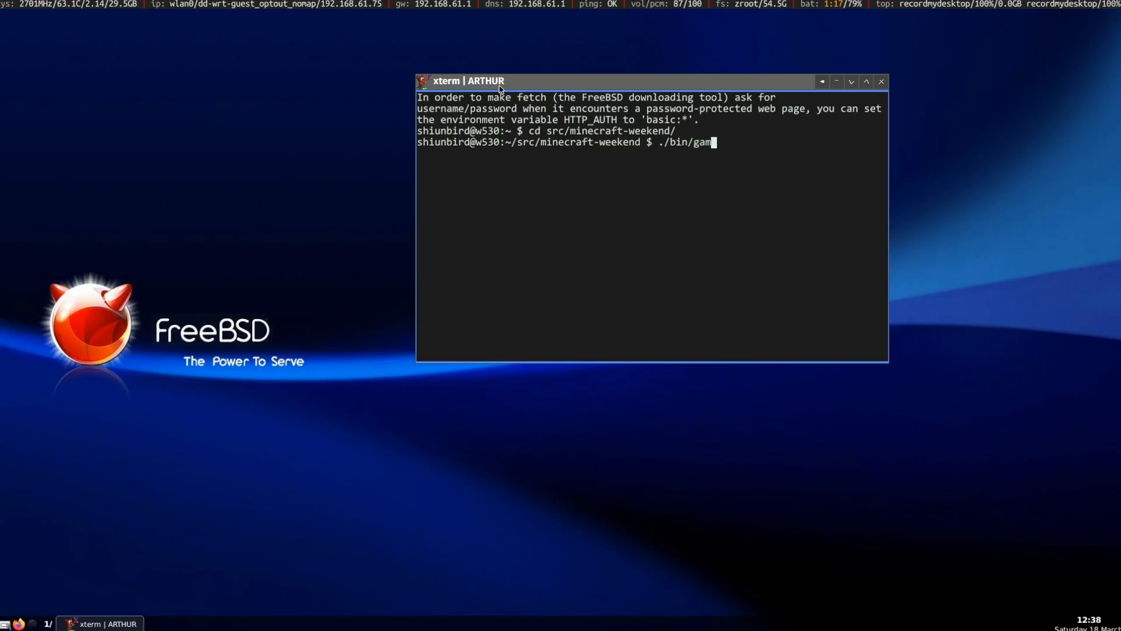
# Run ./bin/game from the minecraft-weekend source folder
pyautogui.press('Return')
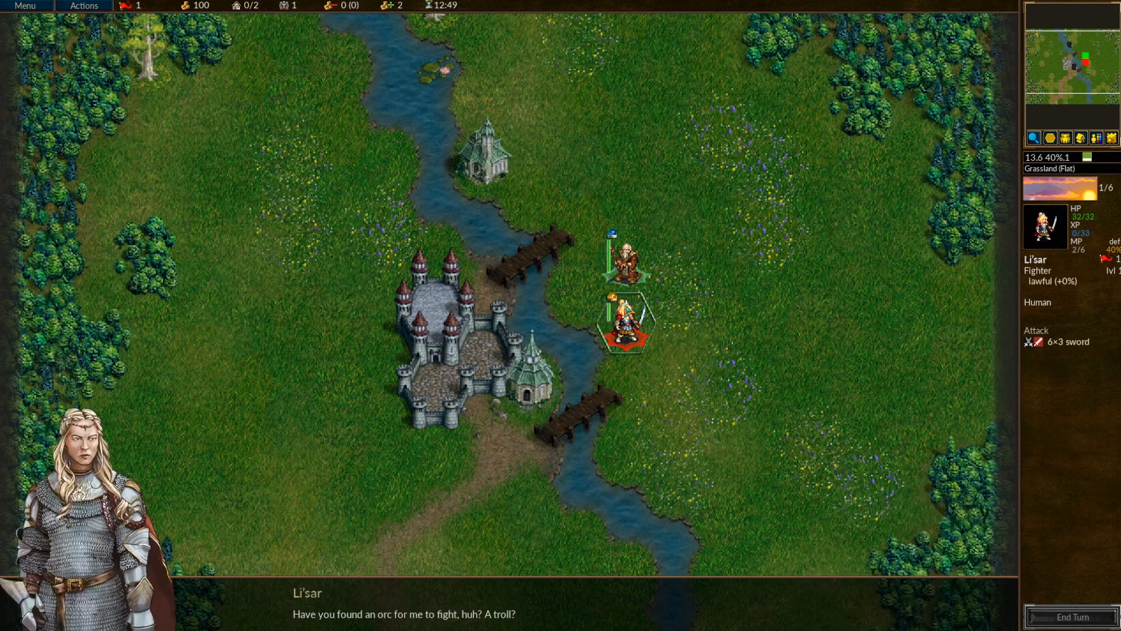
# Advance the Wesnoth tutorial dialogue to the attacking instructions and select the quintain
pyautogui.click(623, 256)
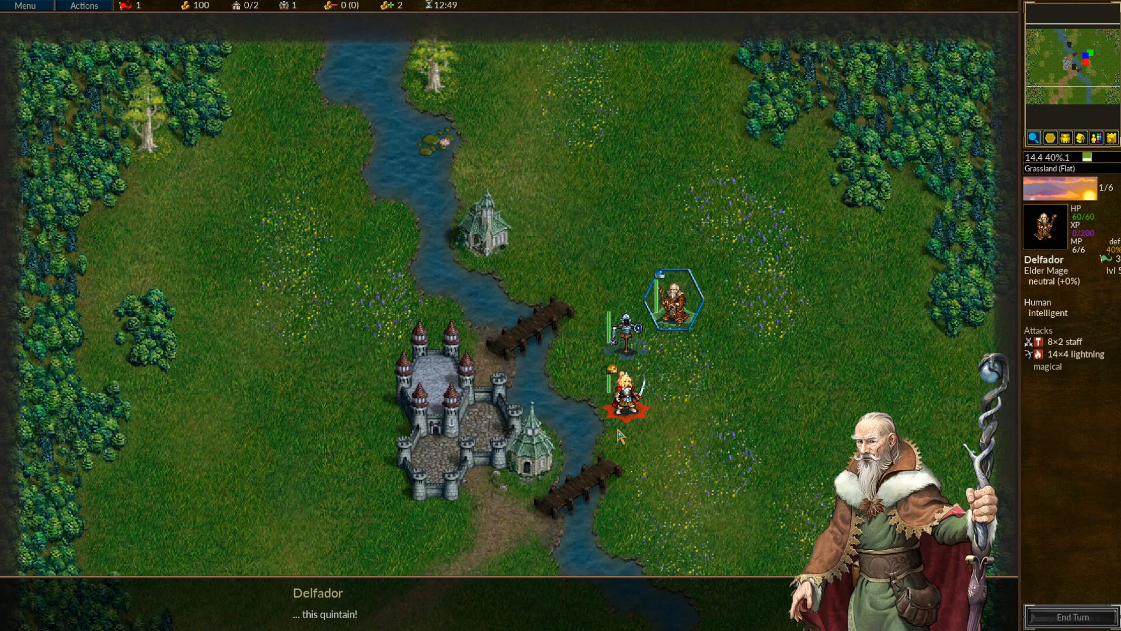
pyautogui.click(627, 393)
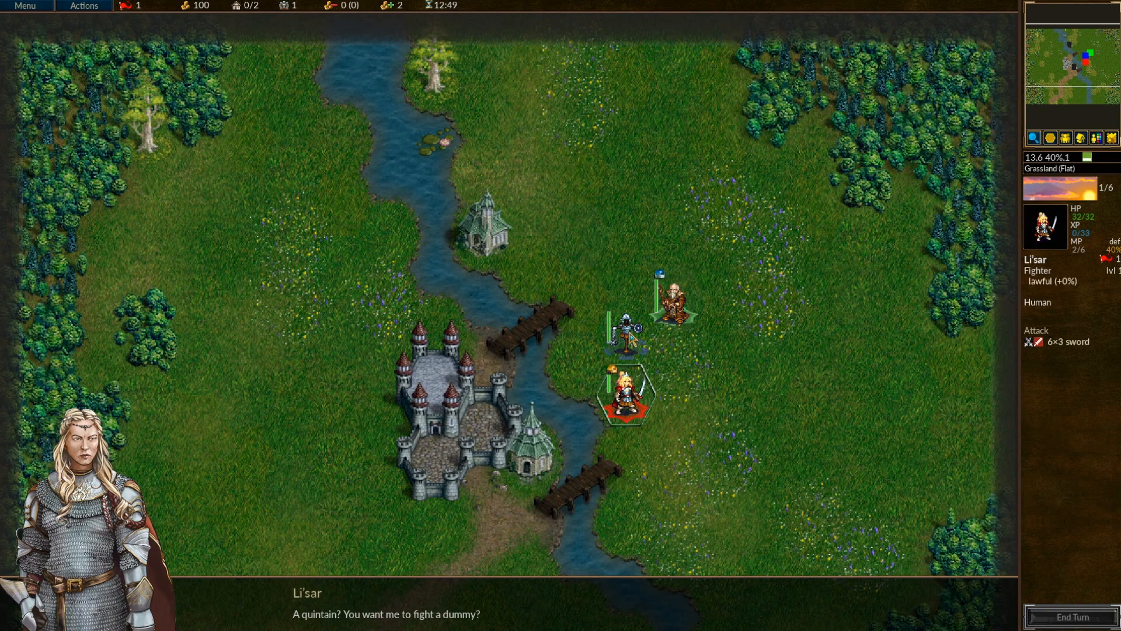
pyautogui.click(628, 387)
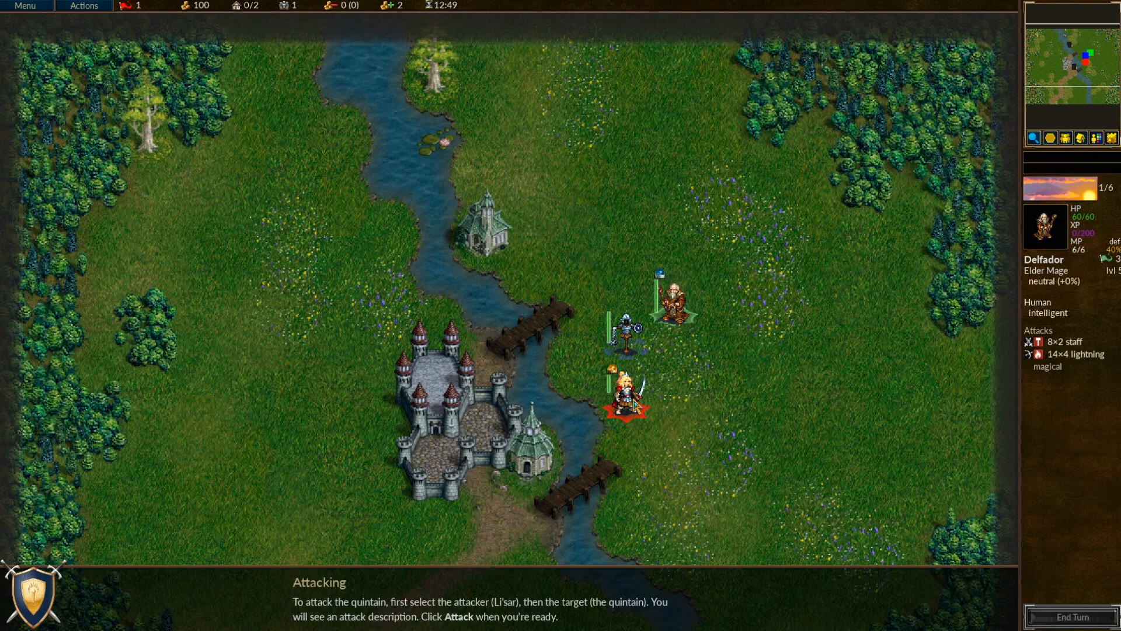
pyautogui.click(628, 330)
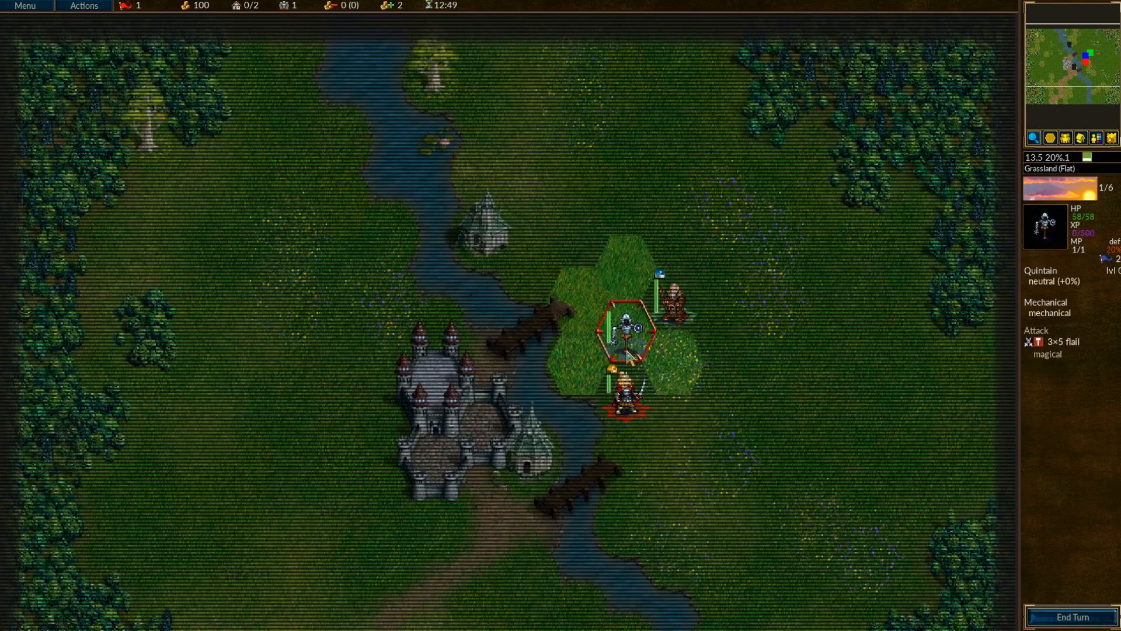
# Inspect the quintain's hex and Li'sar's reach, then quit the game via the menu and confirm
pyautogui.rightClick(637, 350)
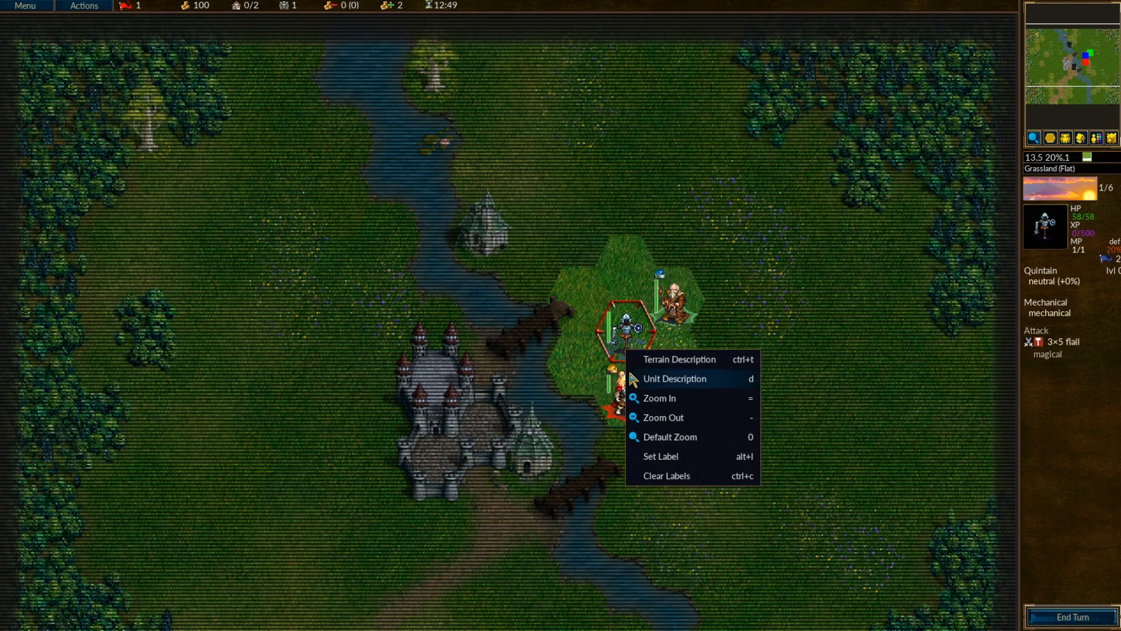
pyautogui.click(1072, 616)
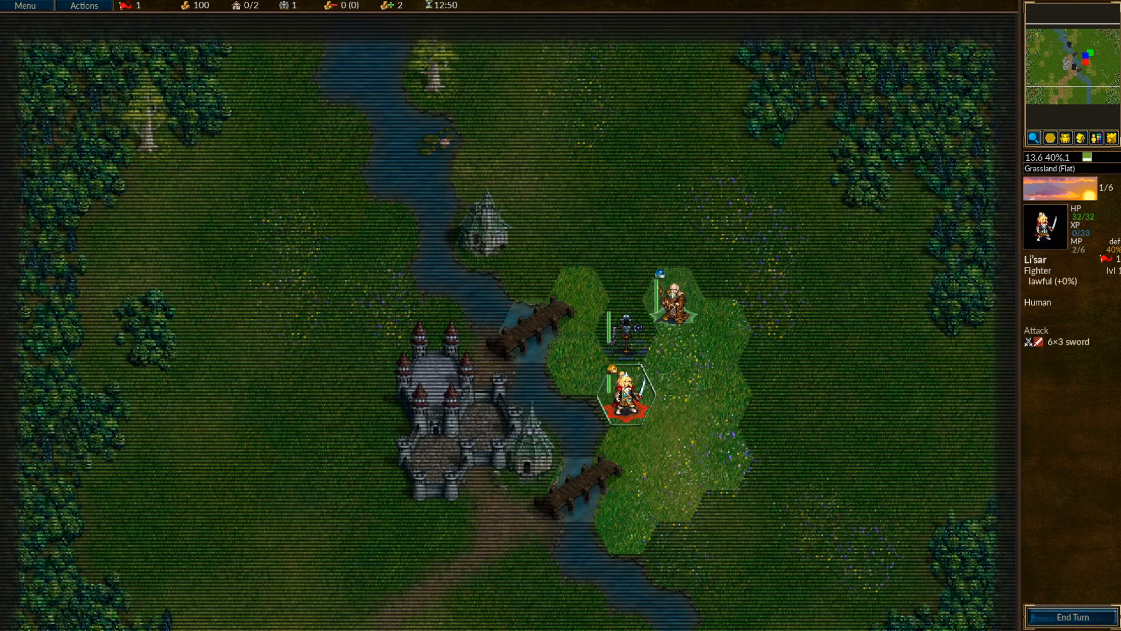
pyautogui.rightClick(635, 328)
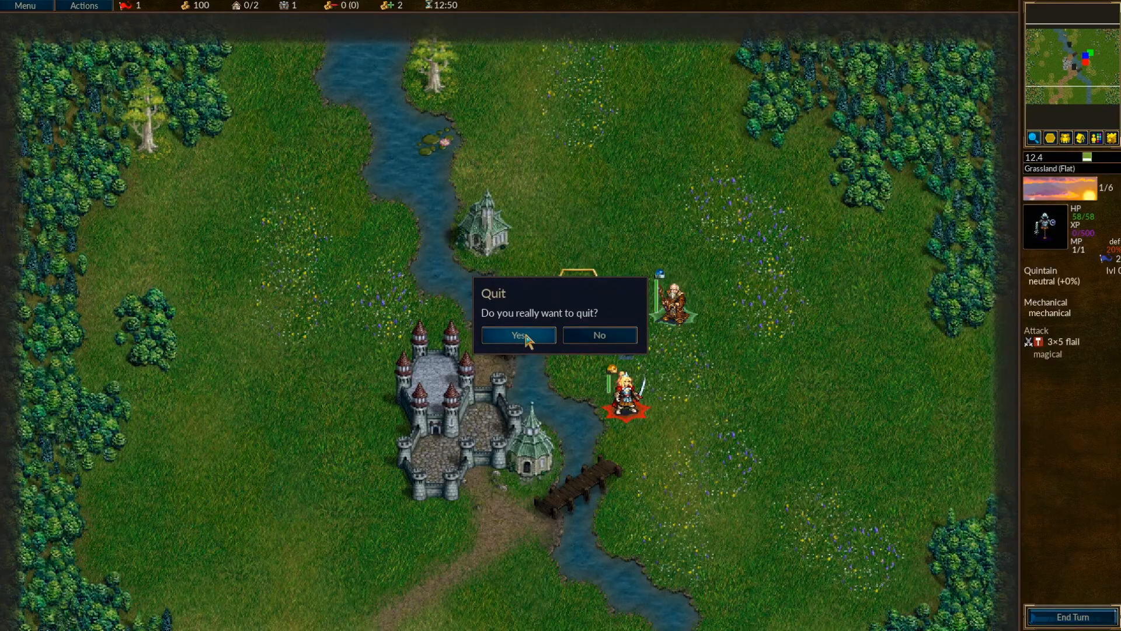
pyautogui.click(517, 335)
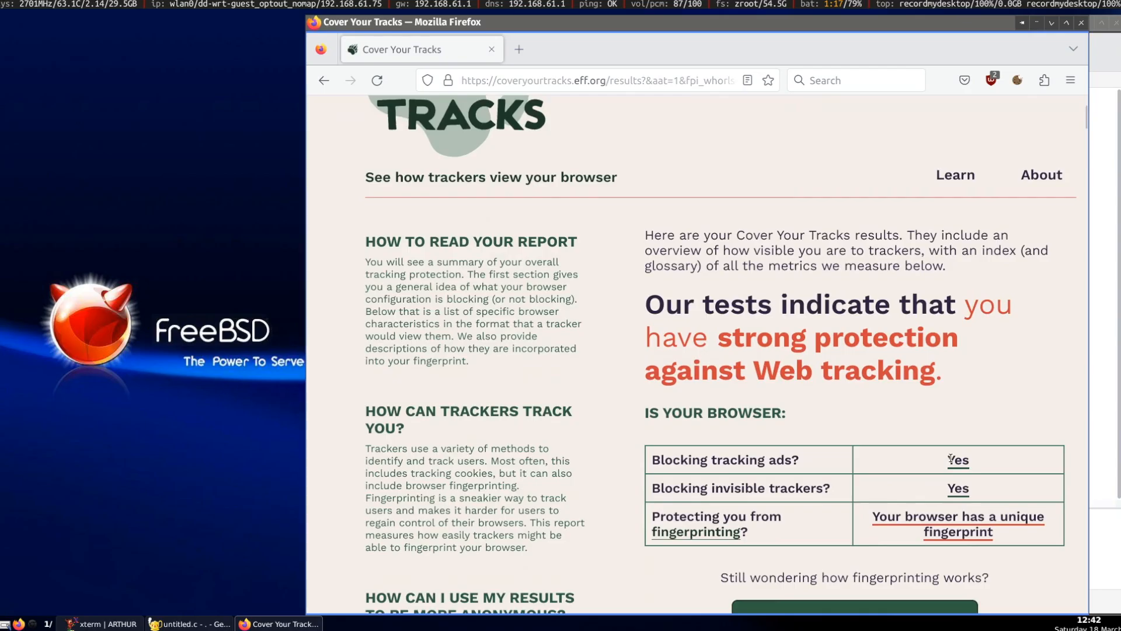
# Scroll the Cover Your Tracks results to the FreeBSD Firefox 111 user agent, highlight it, then bring up the Openbox menu
pyautogui.scroll(-3)
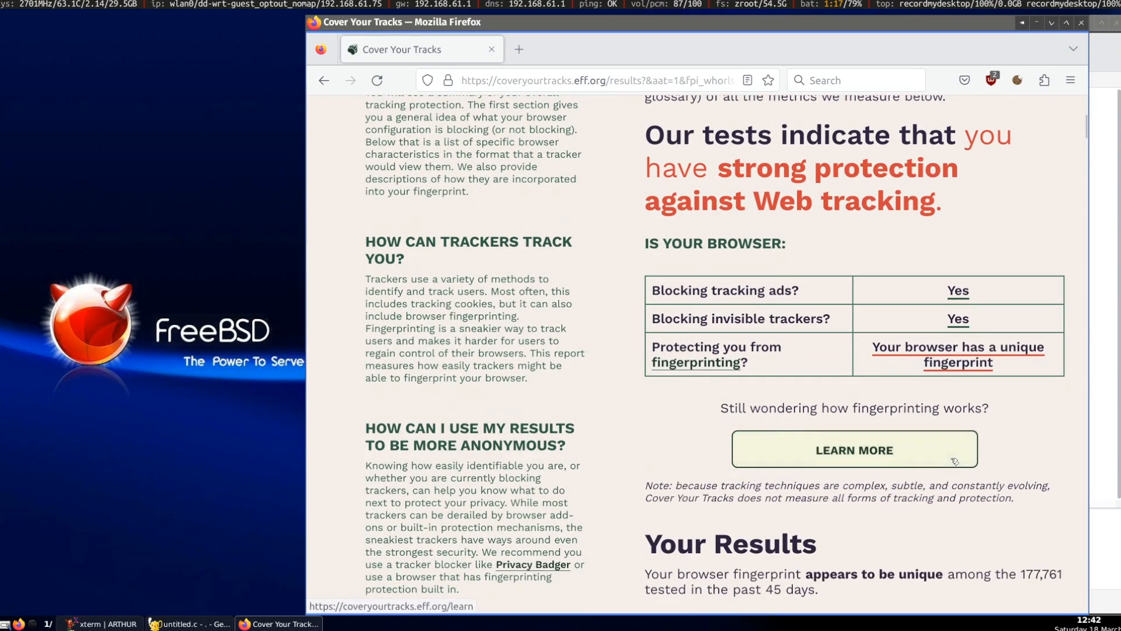
pyautogui.scroll(-3)
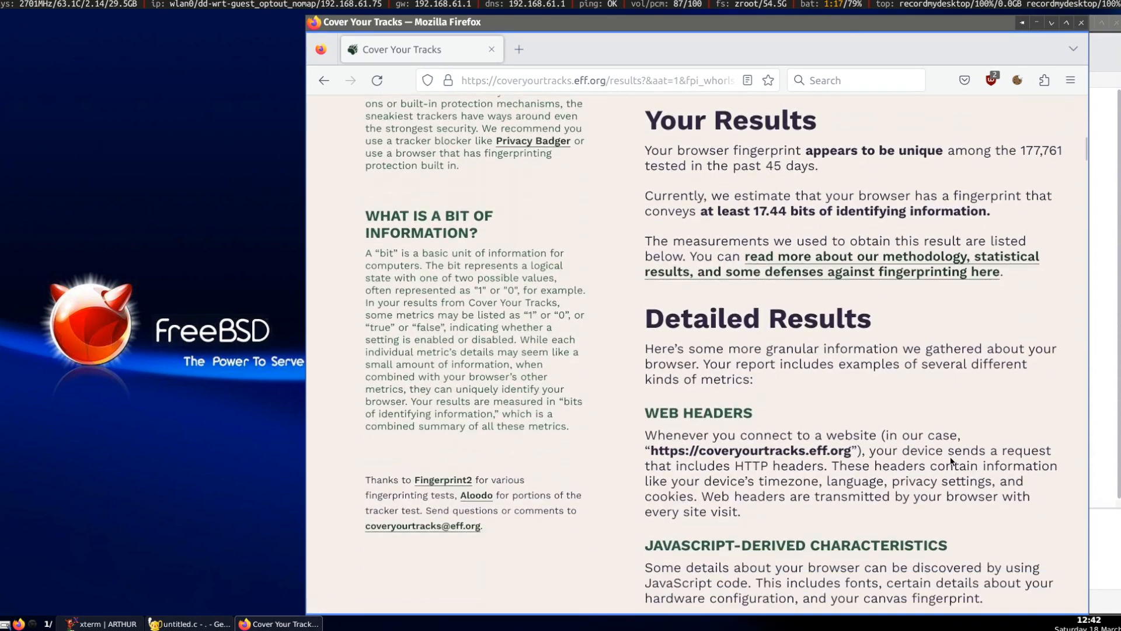
pyautogui.scroll(-3)
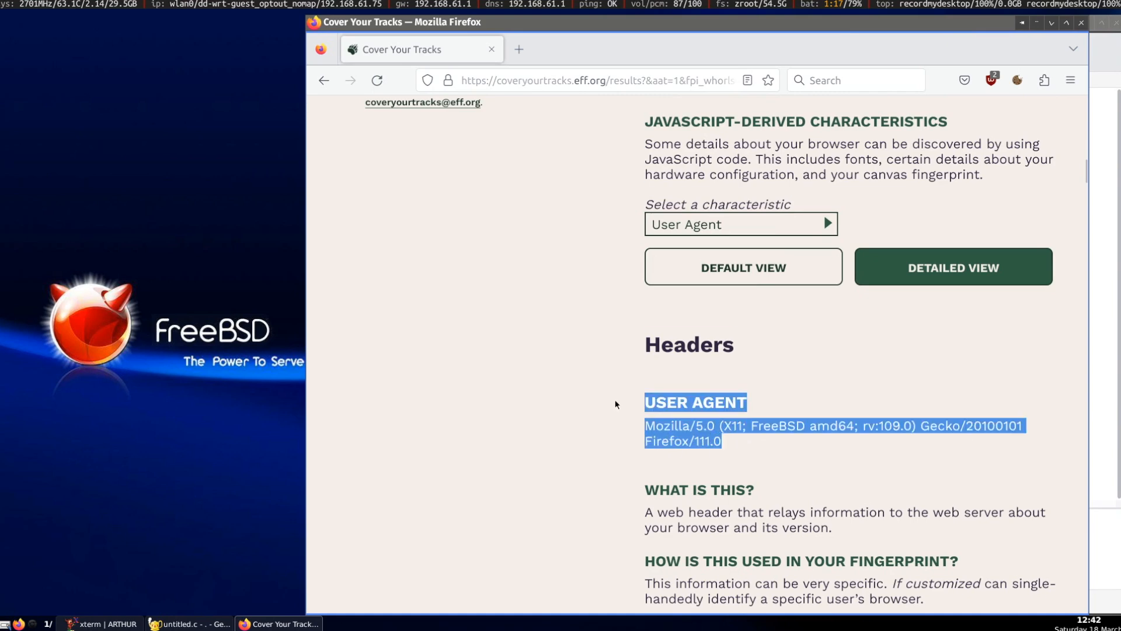
pyautogui.click(659, 426)
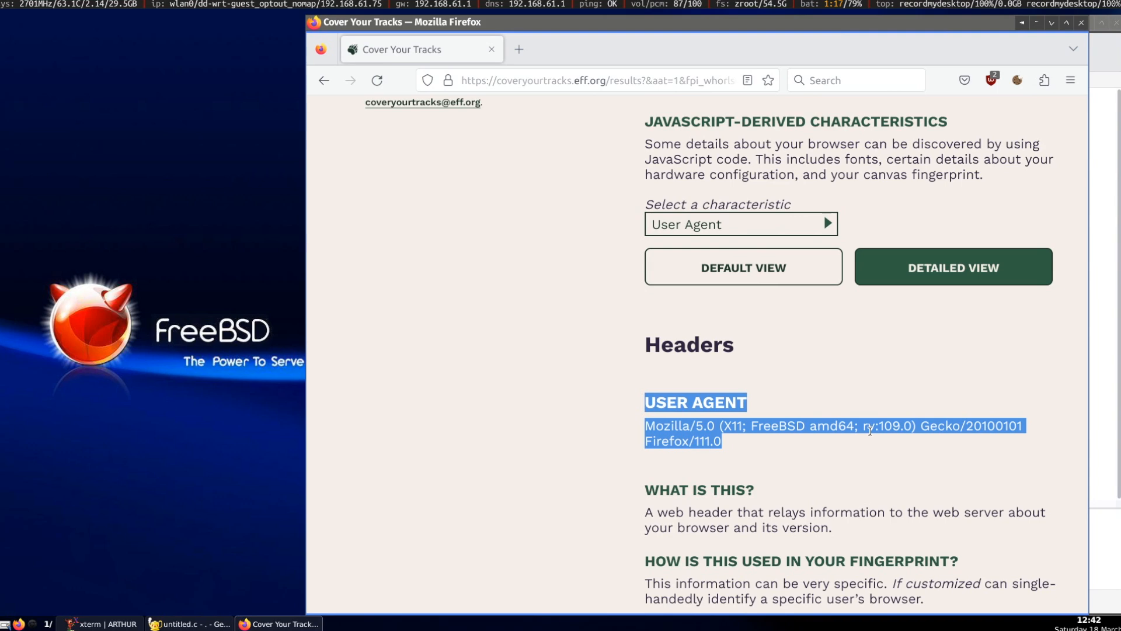
pyautogui.moveTo(840, 420)
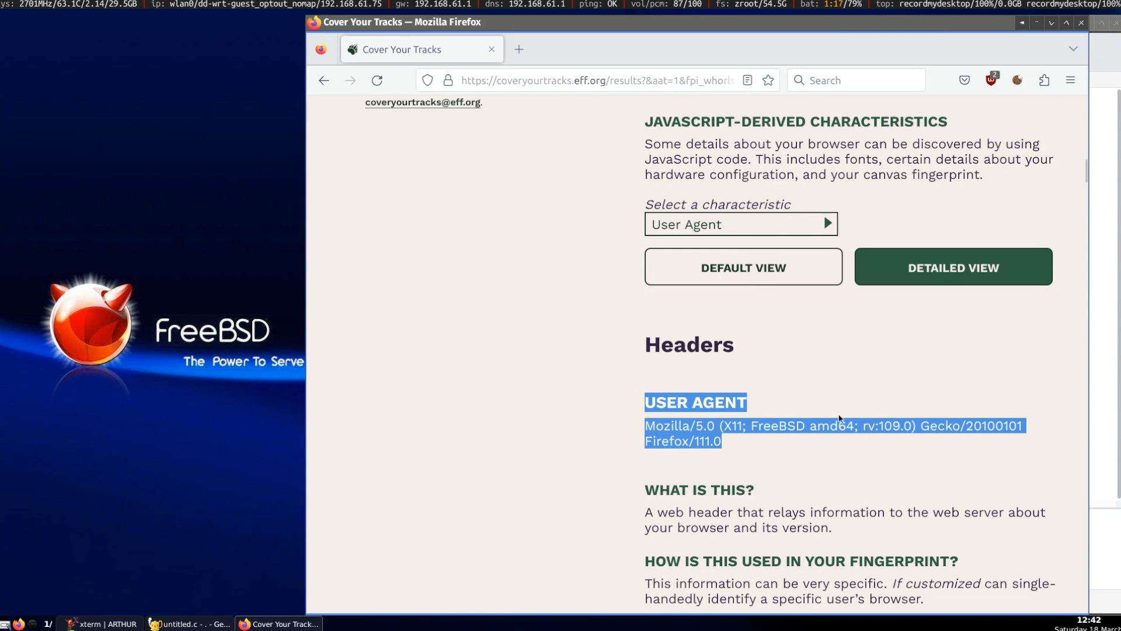
pyautogui.rightClick(164, 165)
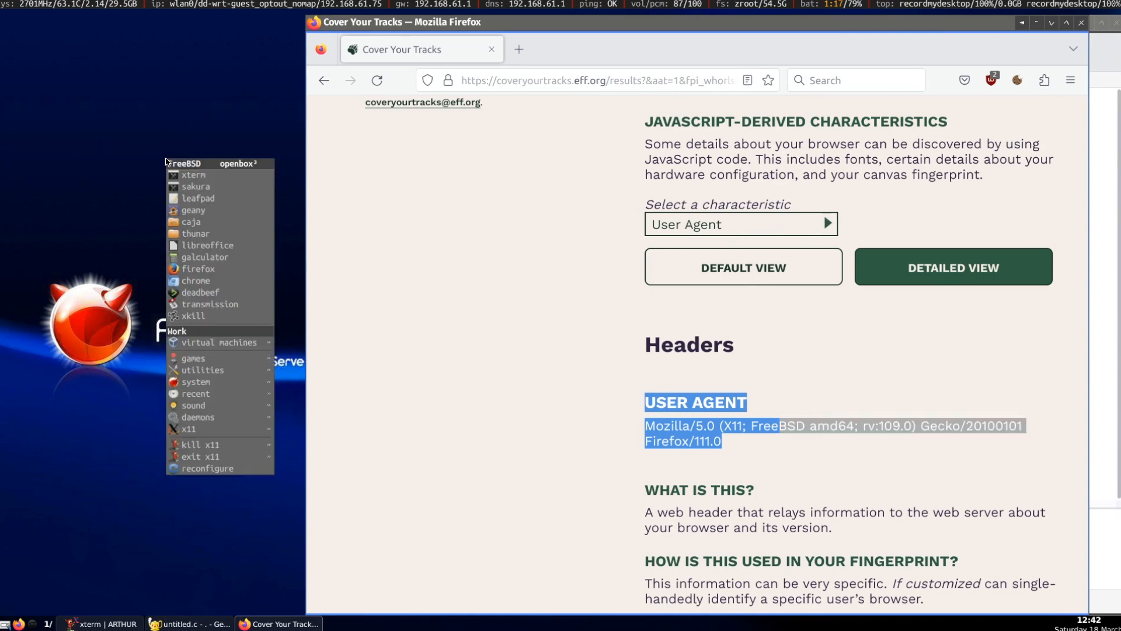
pyautogui.moveTo(193, 359)
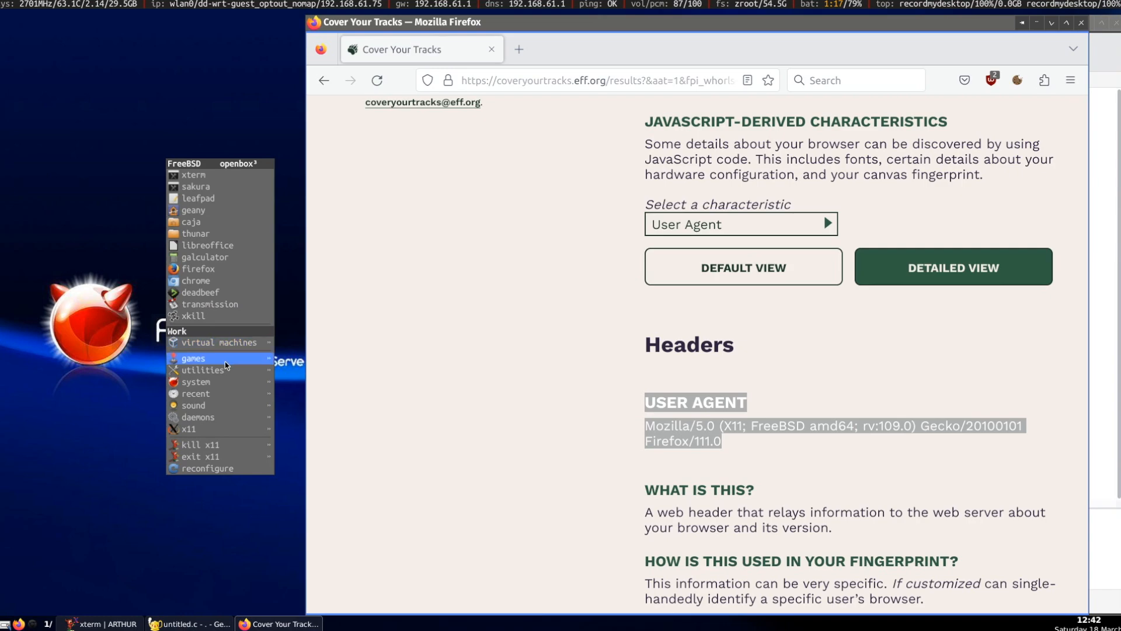